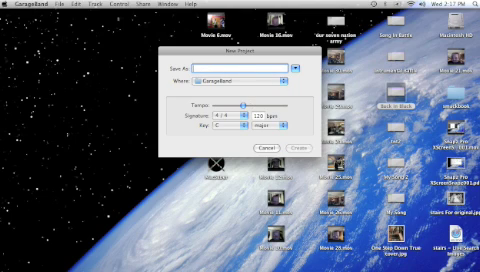
Name the new project 'My Song' in the GarageBand folder and create it.
{"action": "type", "text": "My Song"}
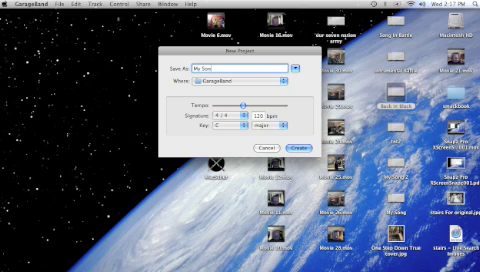
{"action": "left_click", "coordinate": [299, 147]}
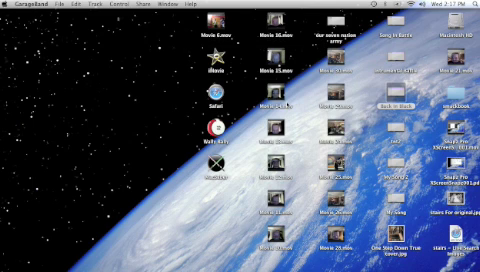
Bring up the My Song project window with its Grand Piano track and Keyboard.
{"action": "left_click", "coordinate": [13, 5]}
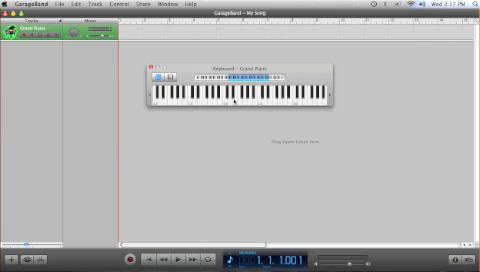
{"action": "left_click", "coordinate": [242, 96]}
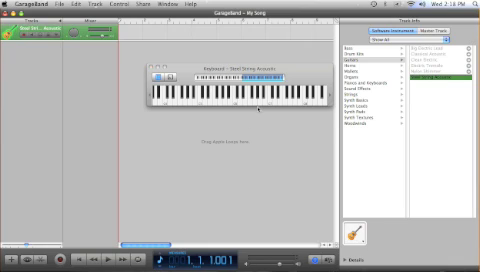
Play two notes on the on-screen keyboard to hear the Steel String Acoustic.
{"action": "left_click", "coordinate": [171, 95]}
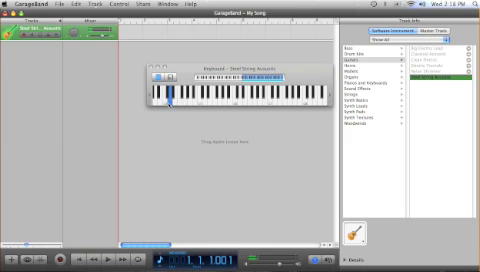
{"action": "left_click", "coordinate": [275, 100]}
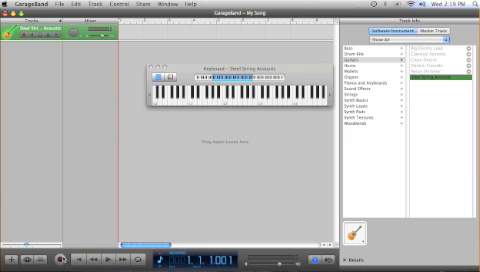
{"action": "mouse_move", "coordinate": [68, 258]}
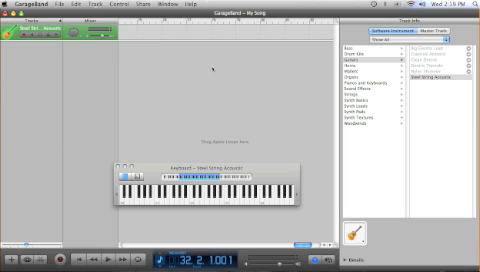
{"action": "mouse_move", "coordinate": [210, 68]}
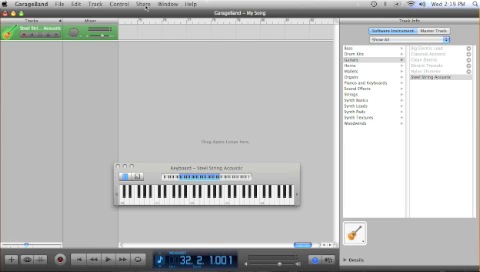
{"action": "left_click", "coordinate": [140, 5]}
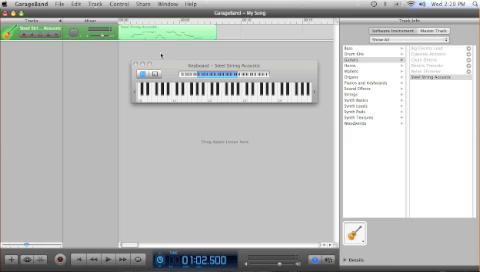
Browse the Share menu's options, then the Window menu's list of windows.
{"action": "left_click", "coordinate": [110, 6]}
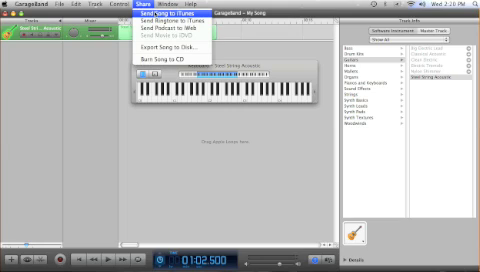
{"action": "mouse_move", "coordinate": [166, 38]}
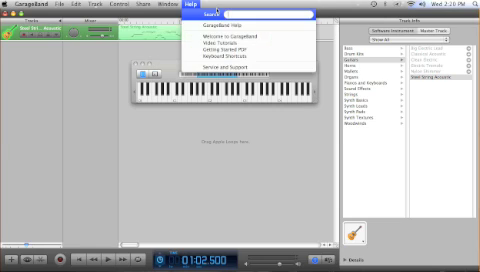
{"action": "left_click", "coordinate": [173, 5]}
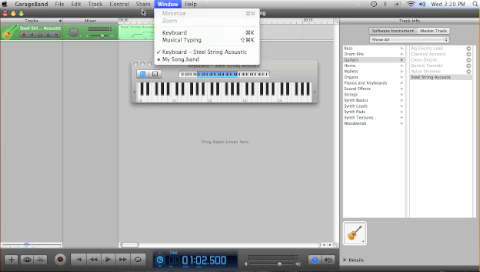